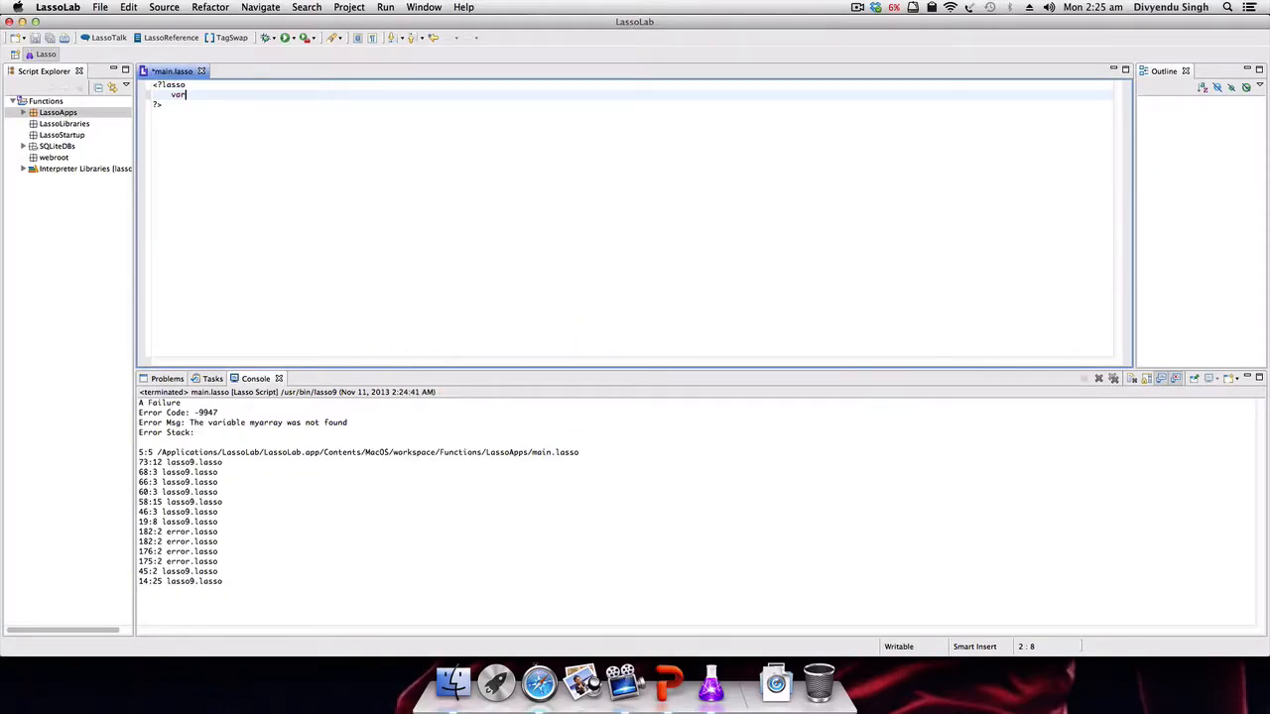
- Write var(arr1) = staticarray(1,2,'hello') using the long-form static array syntax
{"action": "type", "text": "("}
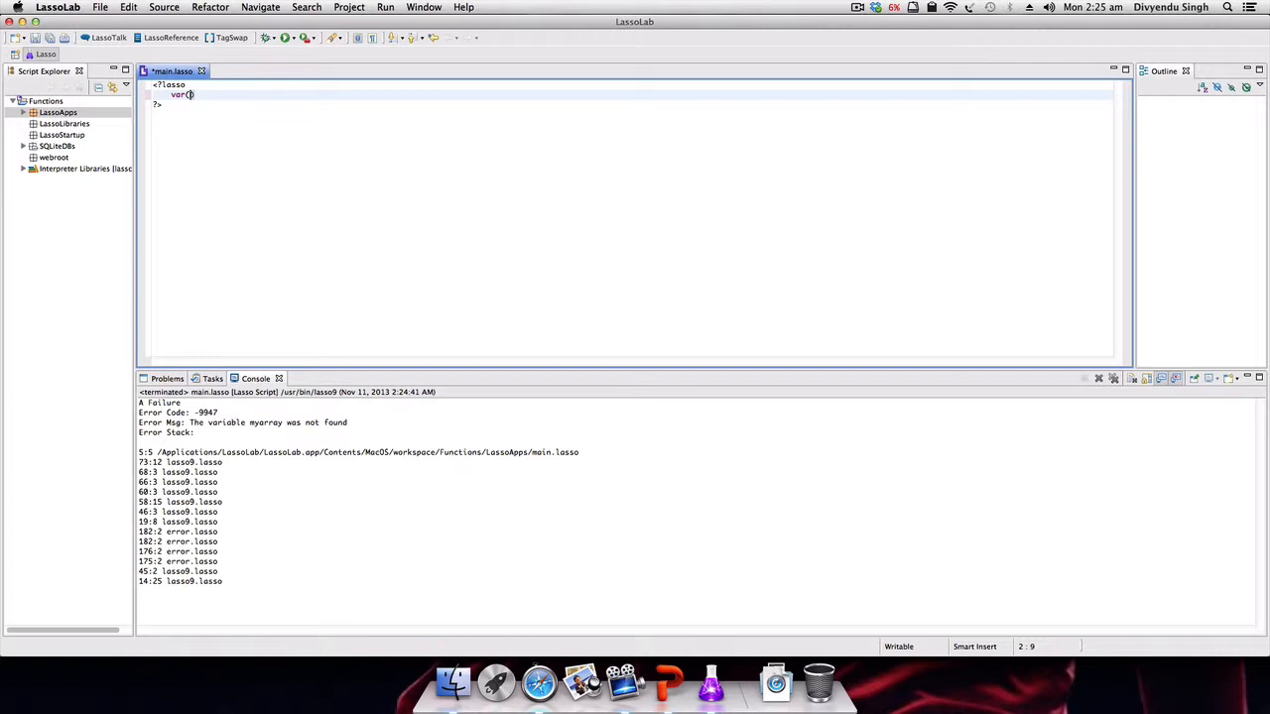
{"action": "type", "text": "arr1 = s"}
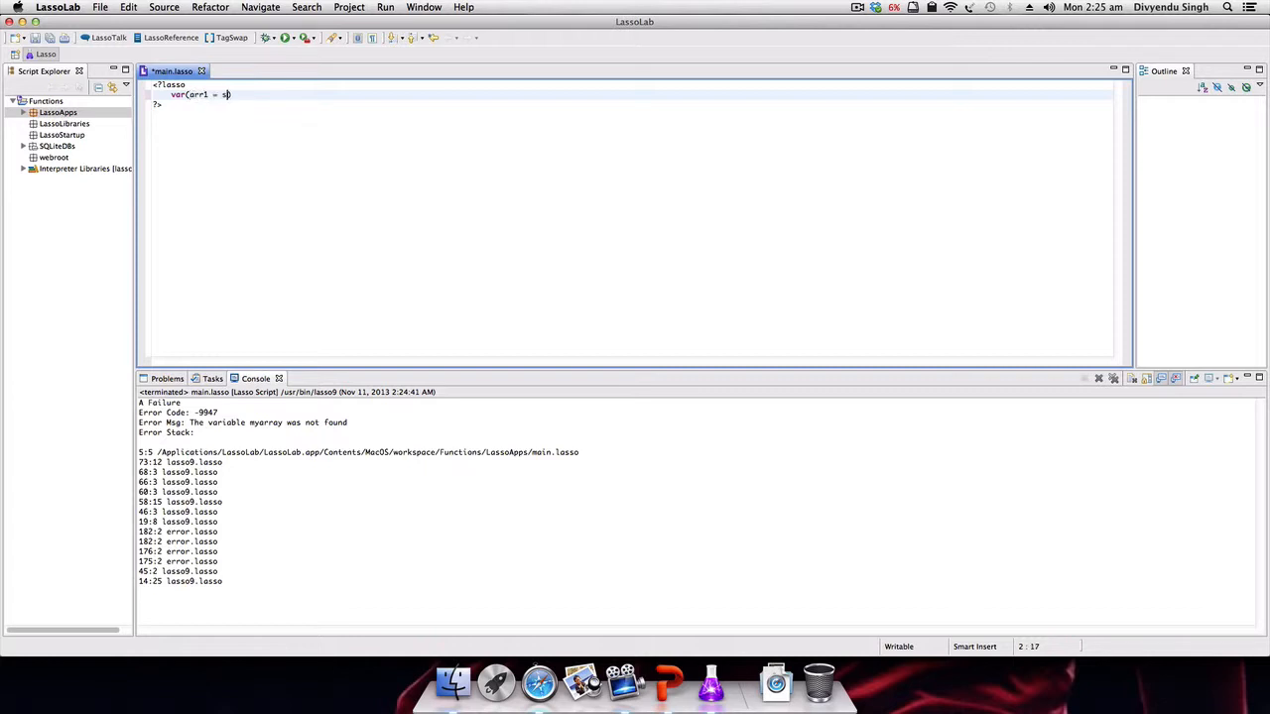
{"action": "type", "text": "taticarray)"}
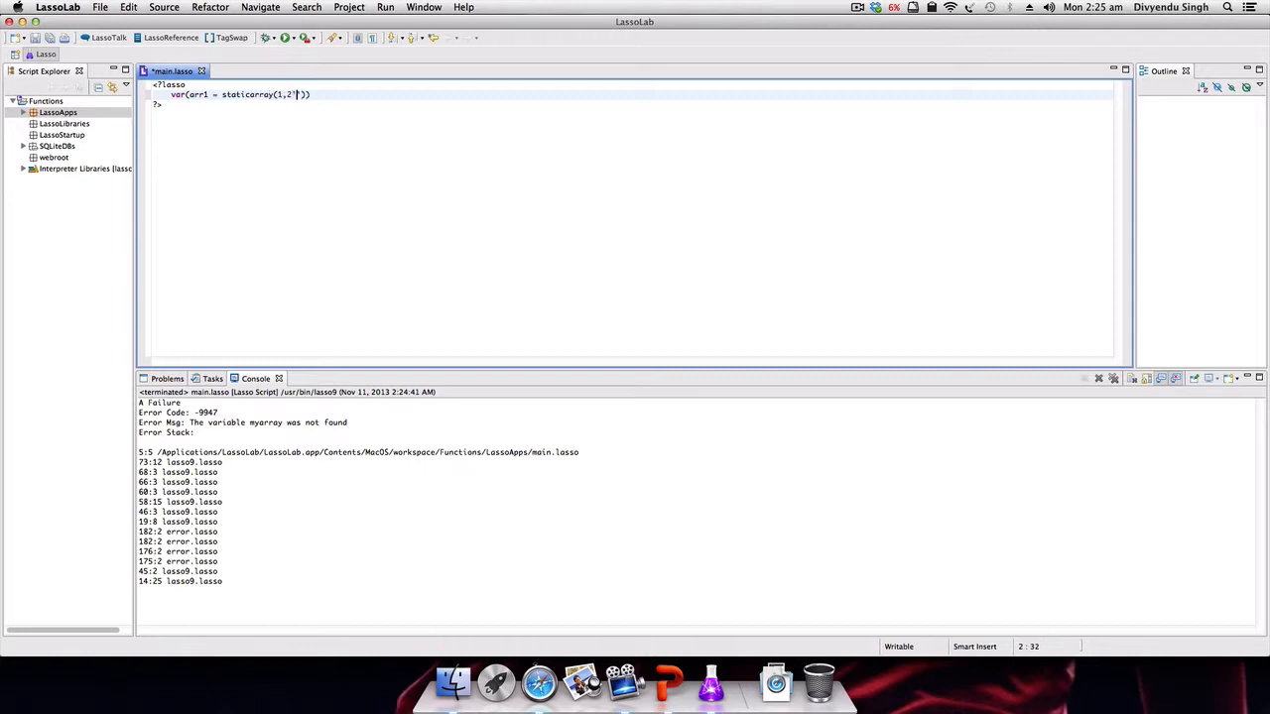
{"action": "type", "text": "hello"}
{"action": "type", "text": "var(a"}
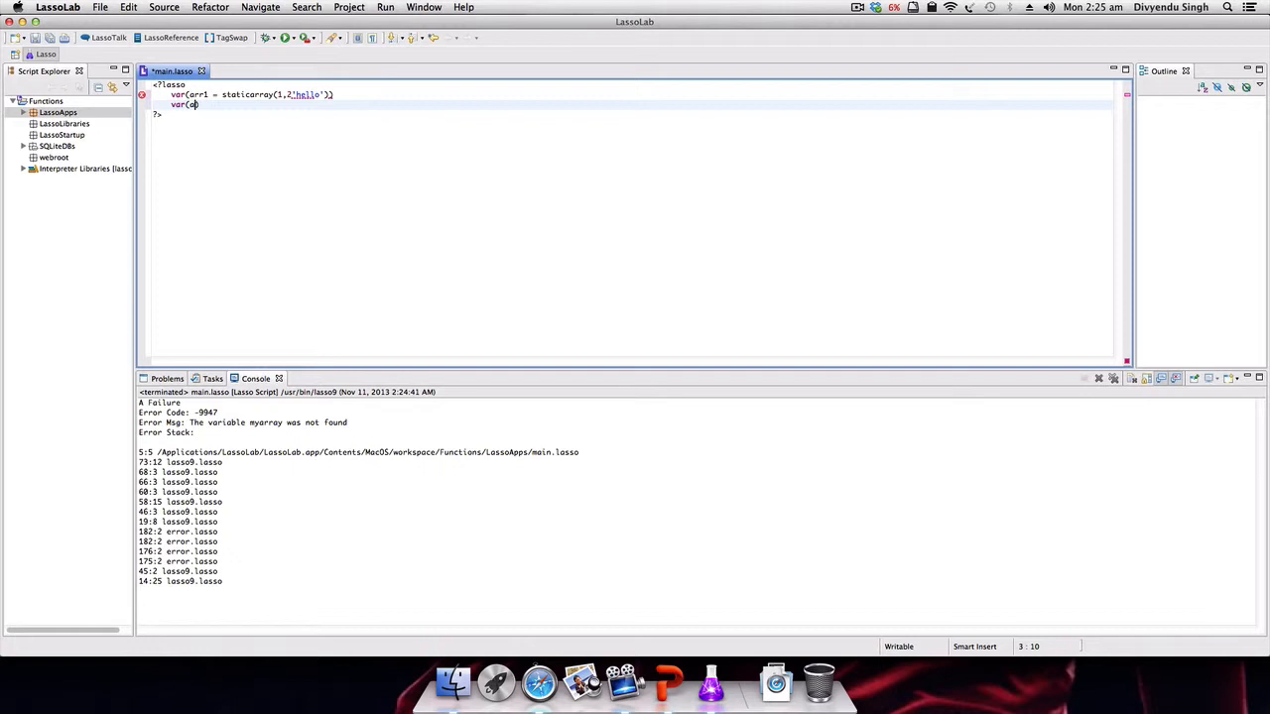
- Write var(arr2) = (: 1,2,'HELLO') using the shorthand static array literal
{"action": "type", "text": "rr2 = (: ))"}
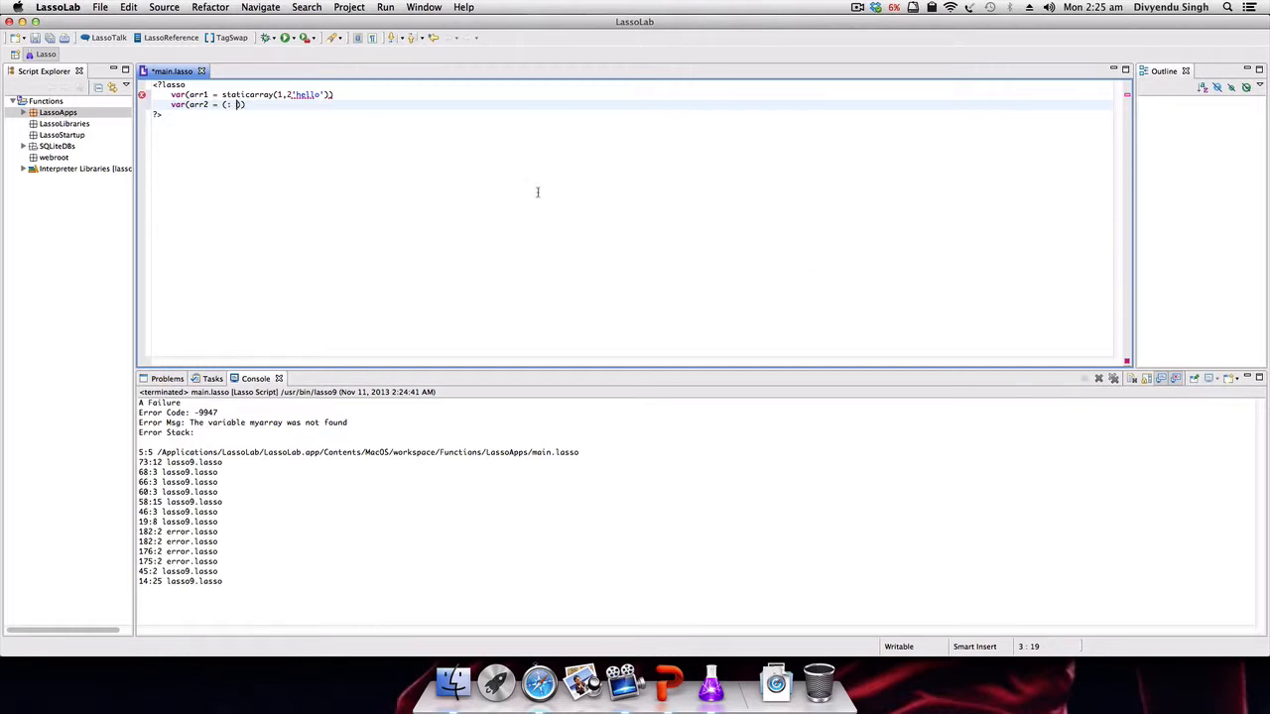
{"action": "type", "text": "1,2,'HELLO"}
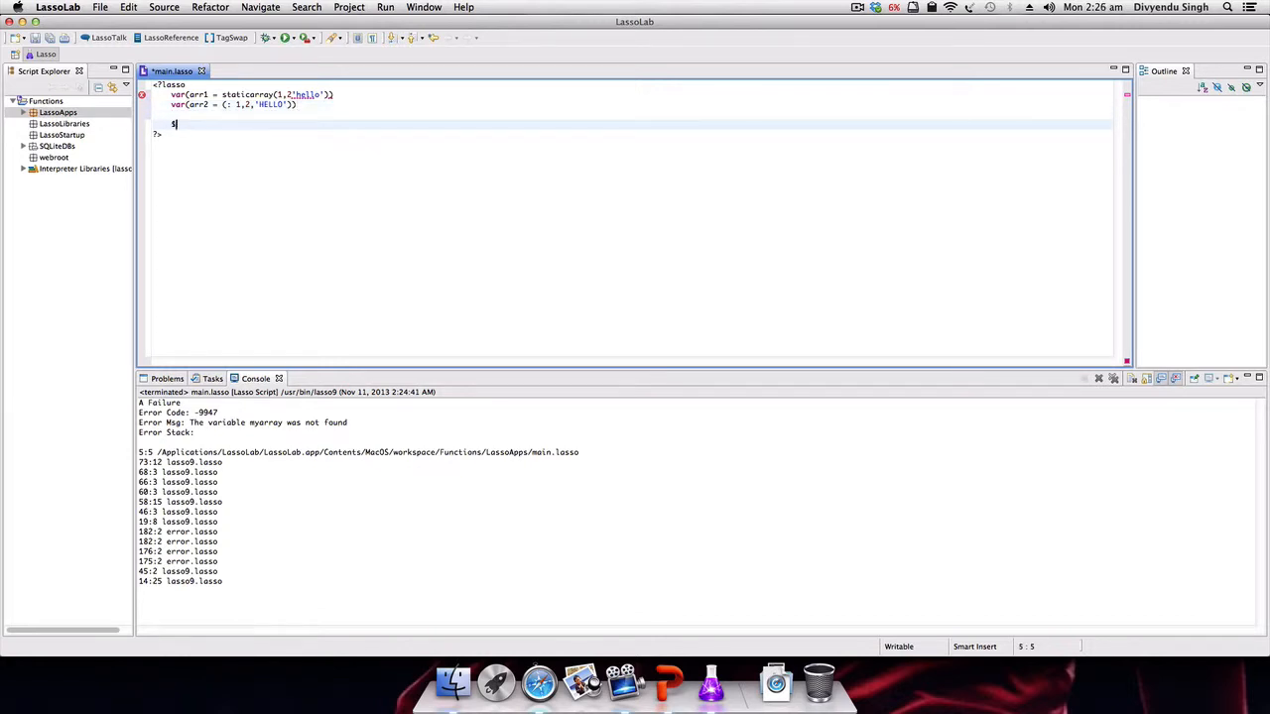
- Output $arr1+'\n' and $arr2, then run so the console shows staticarray(1, 2, hello) and staticarray(1, 2, HELLO)
{"action": "type", "text": "$arr1"}
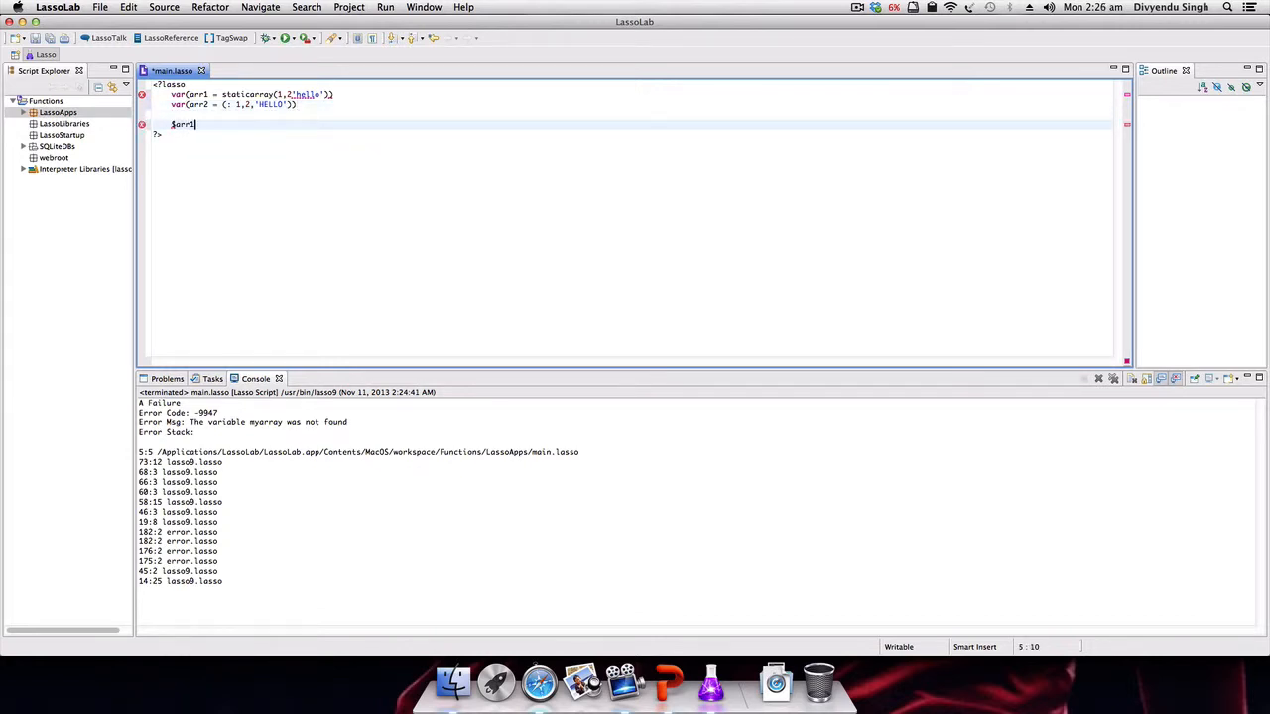
{"action": "type", "text": "+'\\n"}
{"action": "type", "text": "$arr"}
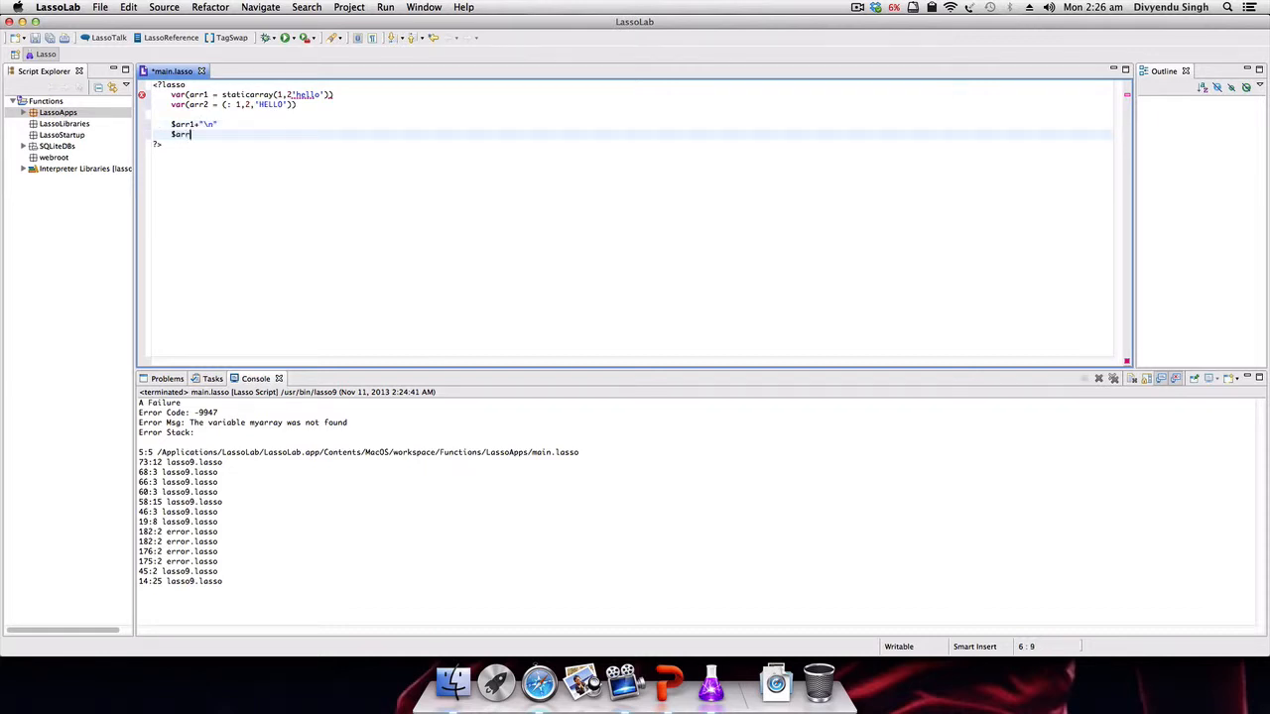
{"action": "type", "text": "2"}
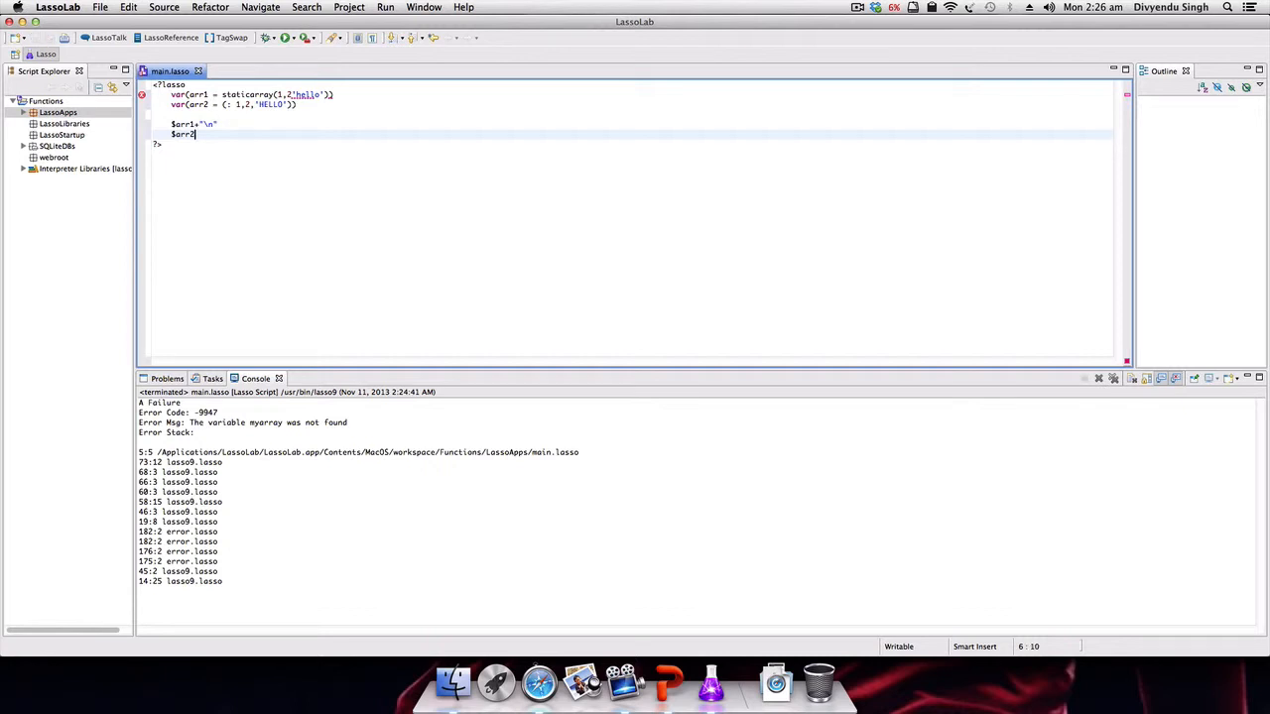
{"action": "left_click", "coordinate": [285, 35]}
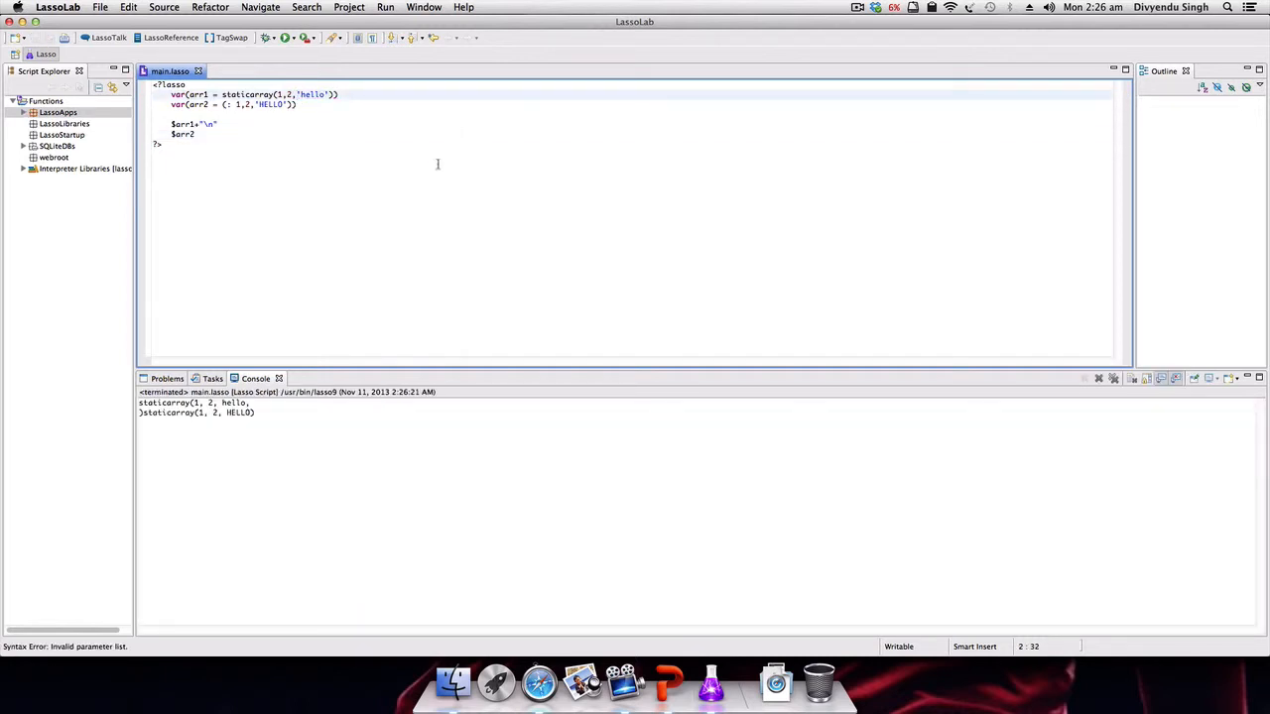